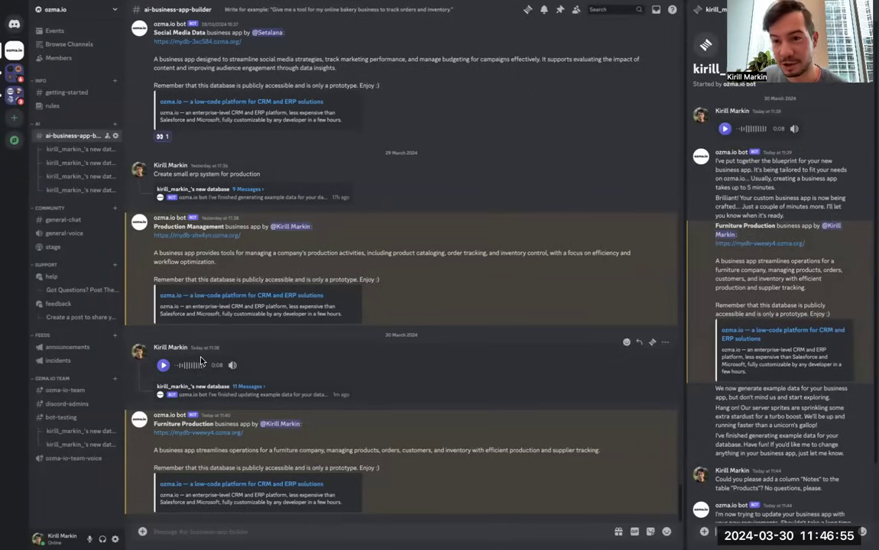
pyautogui.moveTo(665, 360)
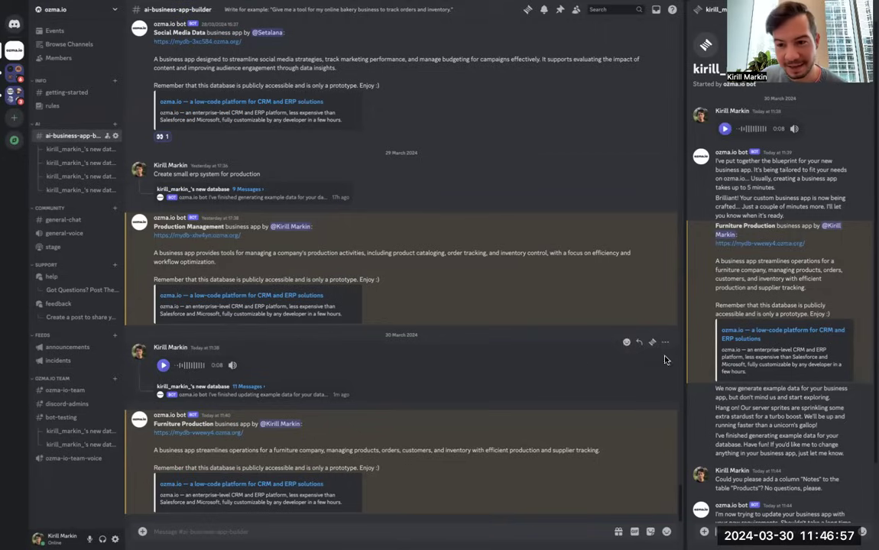
# Step: Review the Products table's Notes column, return to the menu, and reopen Products
pyautogui.scroll(-3)
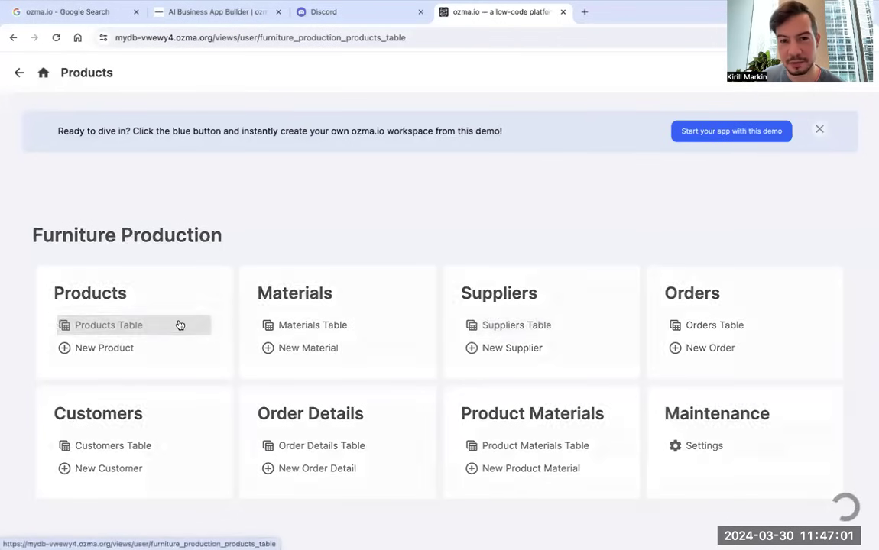
pyautogui.click(108, 325)
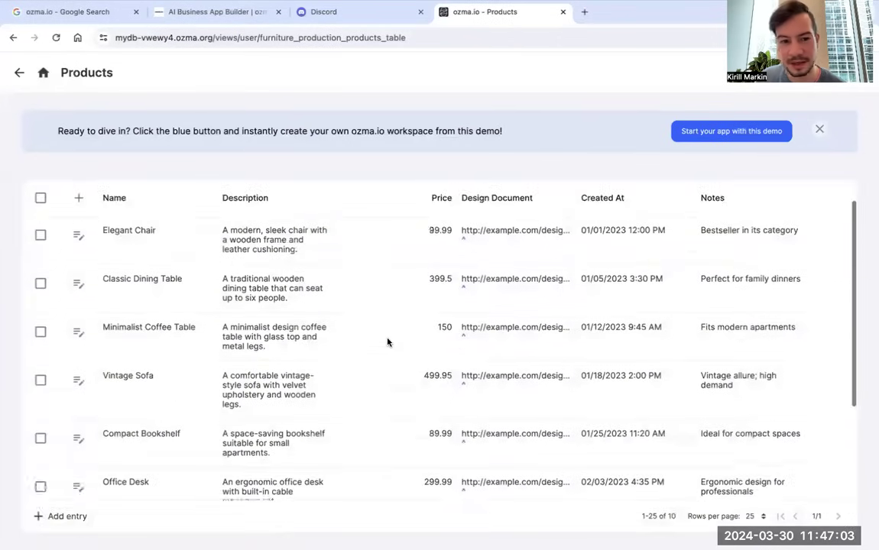
pyautogui.click(43, 73)
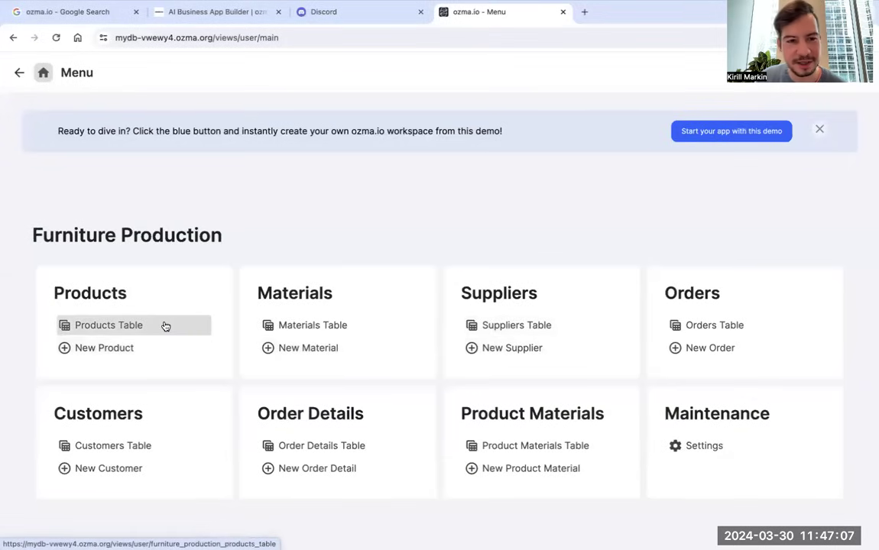
pyautogui.click(108, 325)
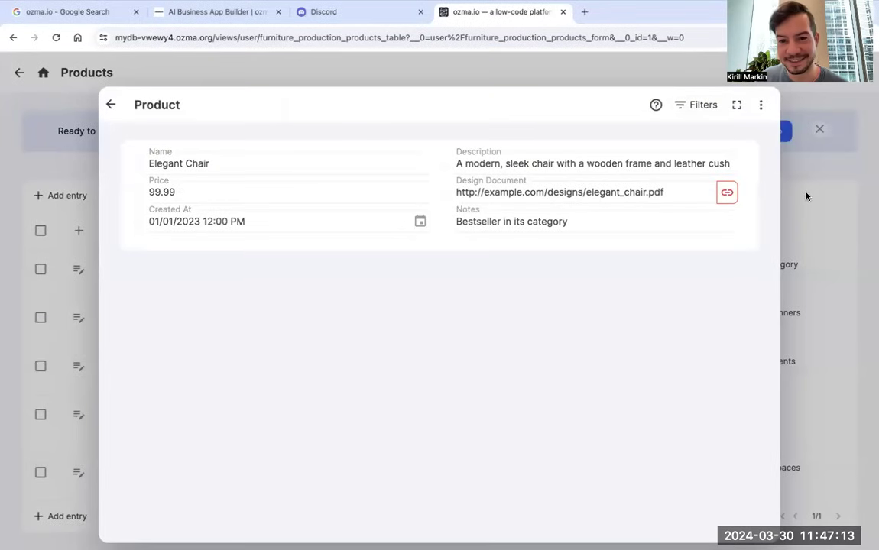
pyautogui.click(69, 12)
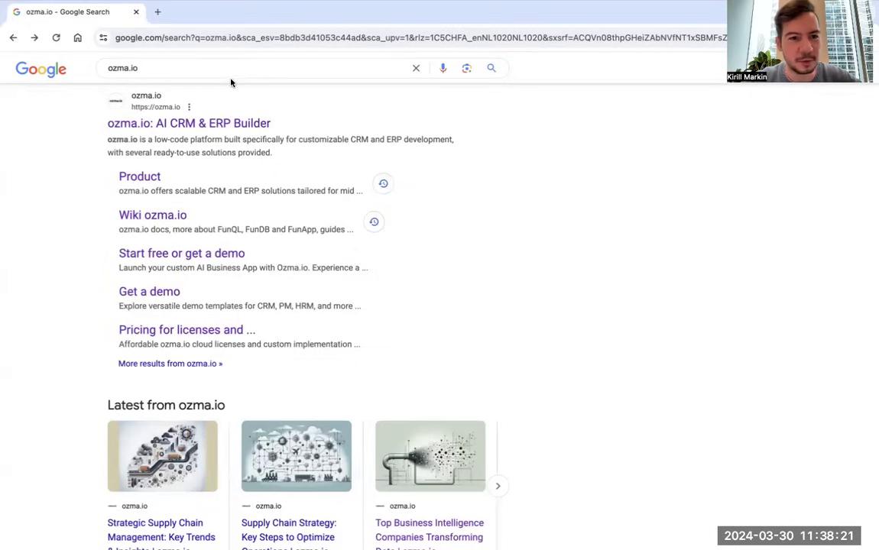
pyautogui.moveTo(189, 123)
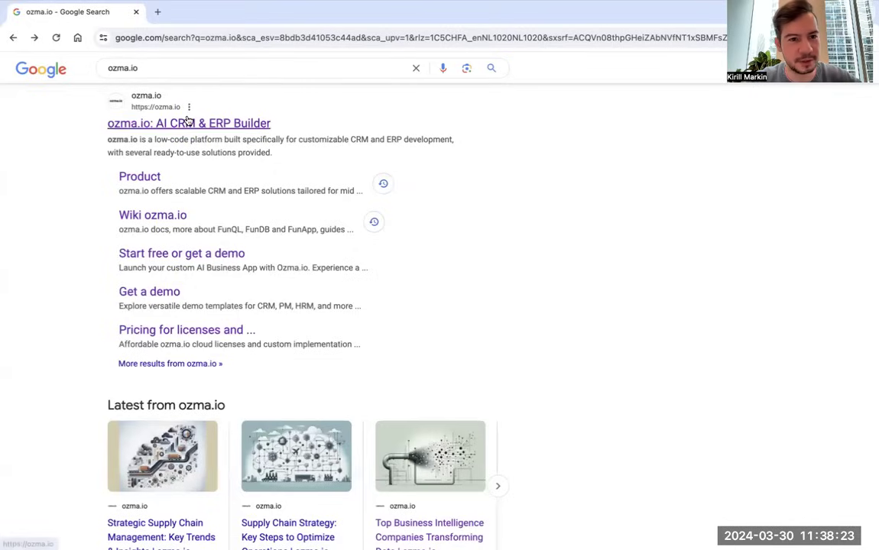
# Step: Open the ozma.io site, its Build App With AI page, and Start Building In Discord
pyautogui.click(188, 123)
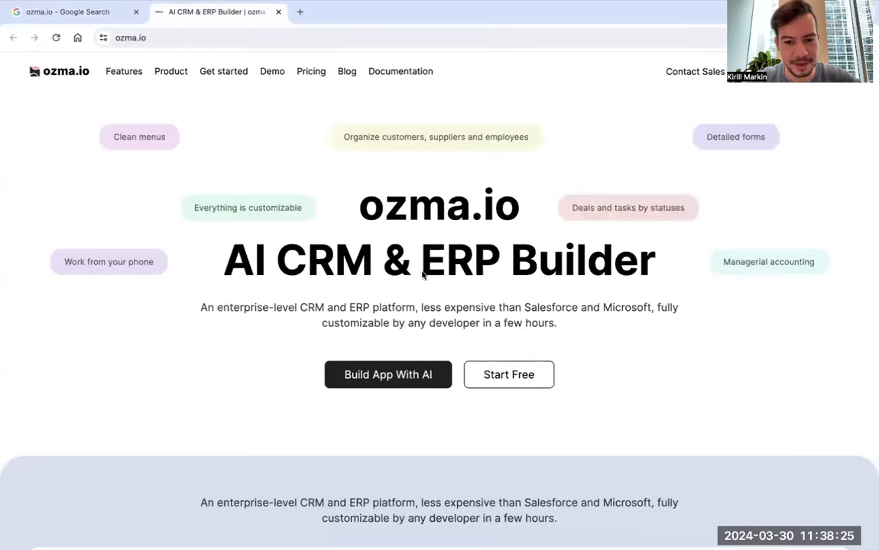
pyautogui.moveTo(389, 375)
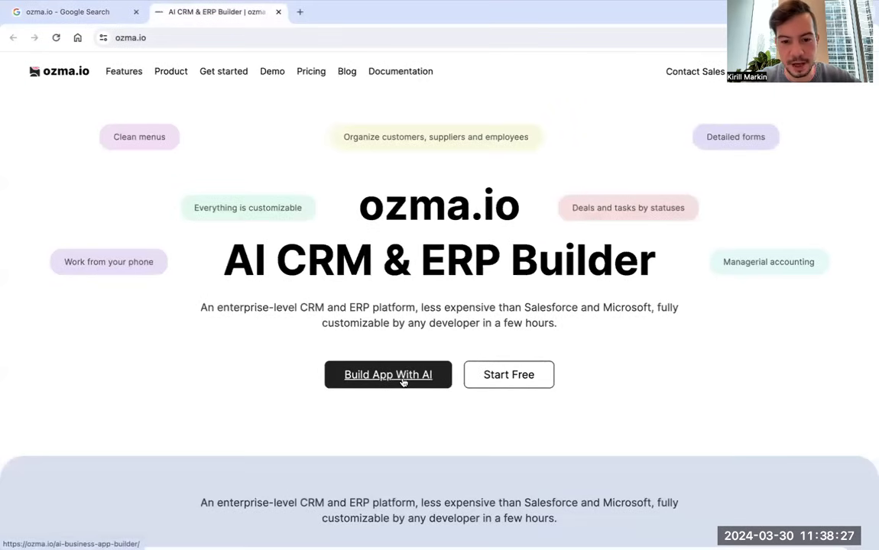
pyautogui.click(388, 374)
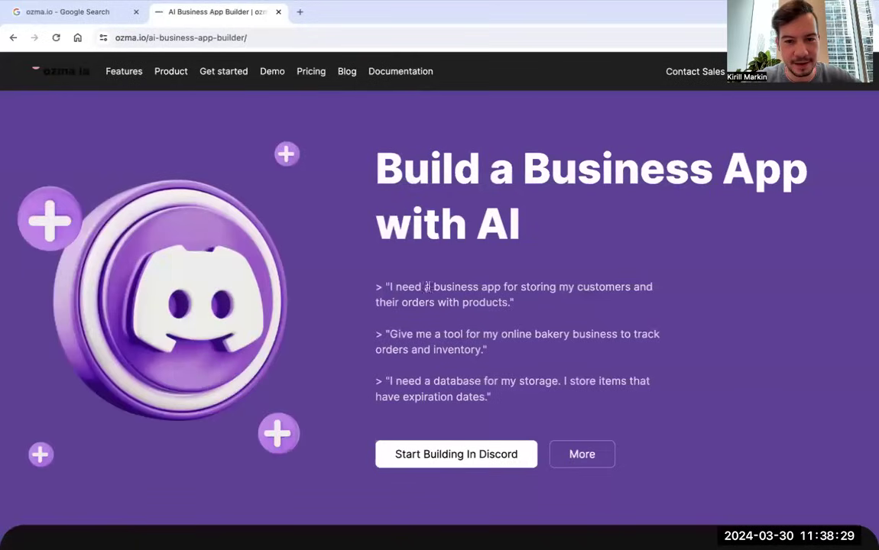
pyautogui.moveTo(456, 454)
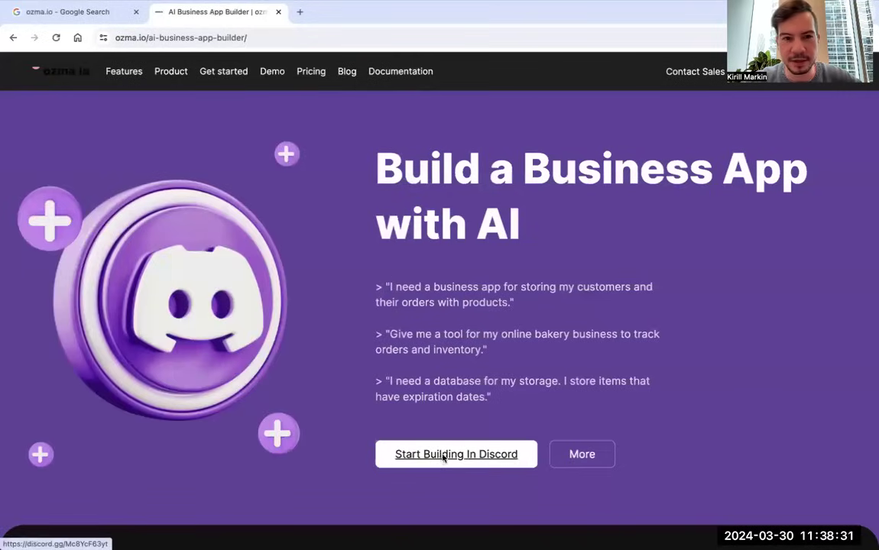
pyautogui.click(456, 454)
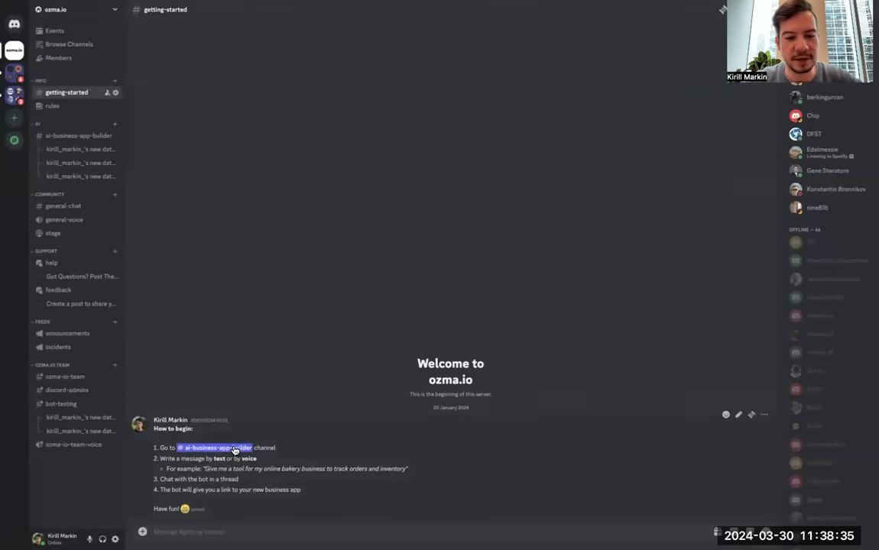
# Step: Open the #ai-business-app-builder channel and scroll to post a voice request
pyautogui.click(79, 136)
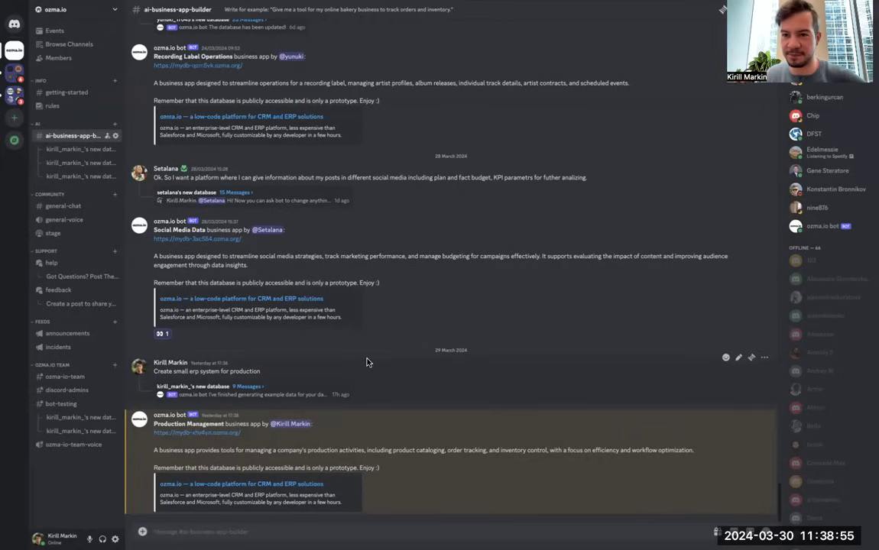
pyautogui.scroll(-3)
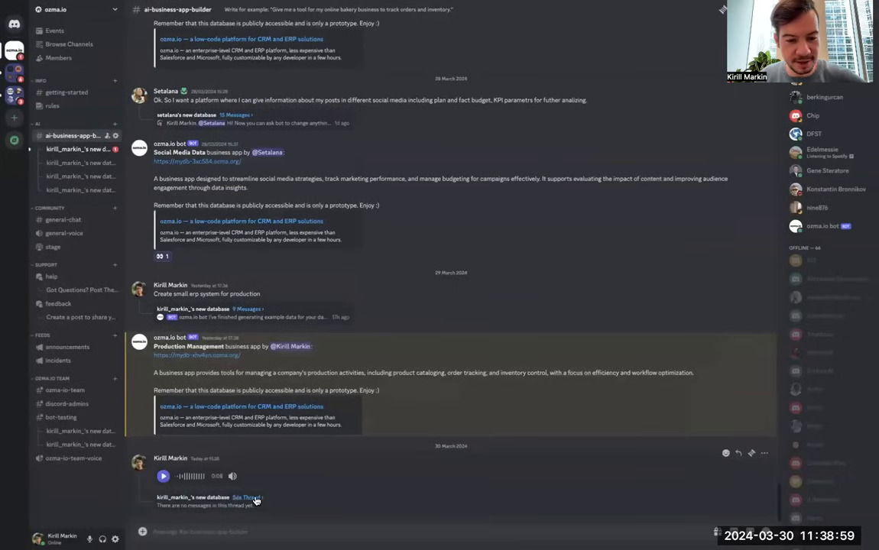
# Step: Open the voice message's thread, then follow the bot's mydb ozma.org app link
pyautogui.click(246, 498)
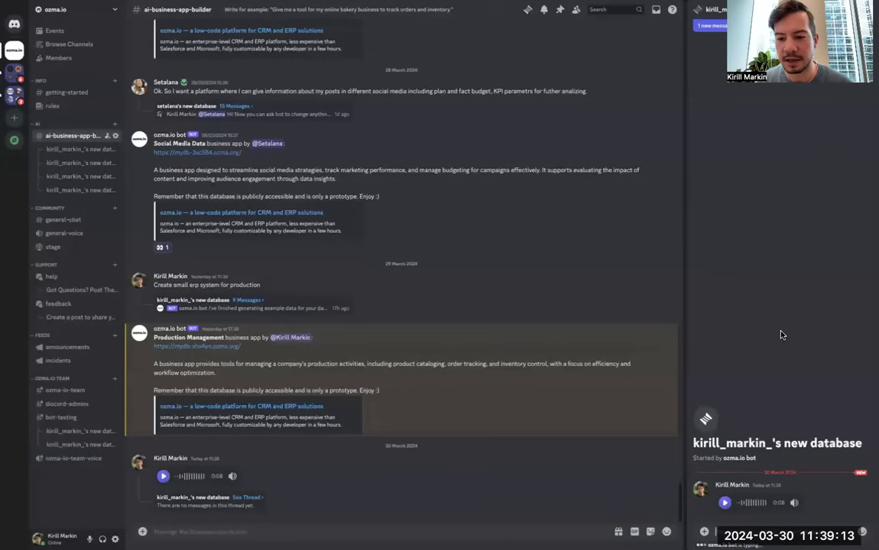
pyautogui.moveTo(777, 349)
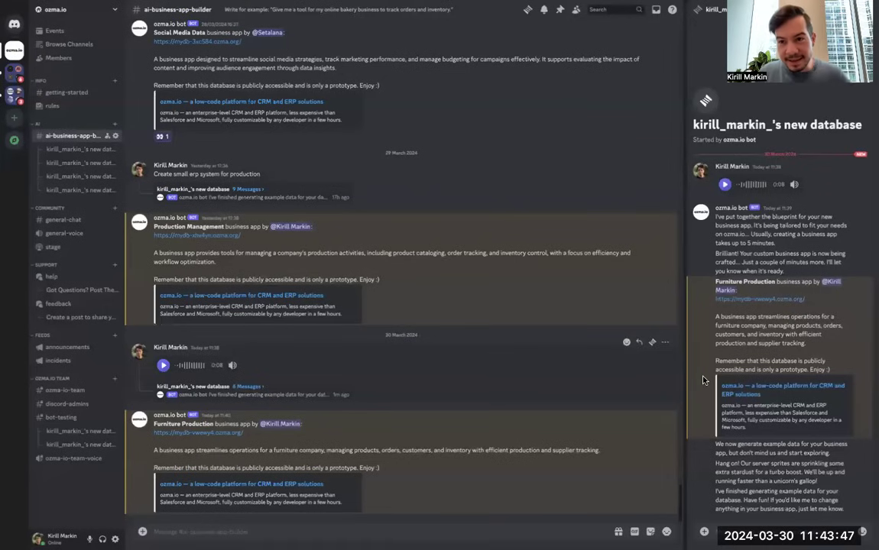
pyautogui.moveTo(763, 464)
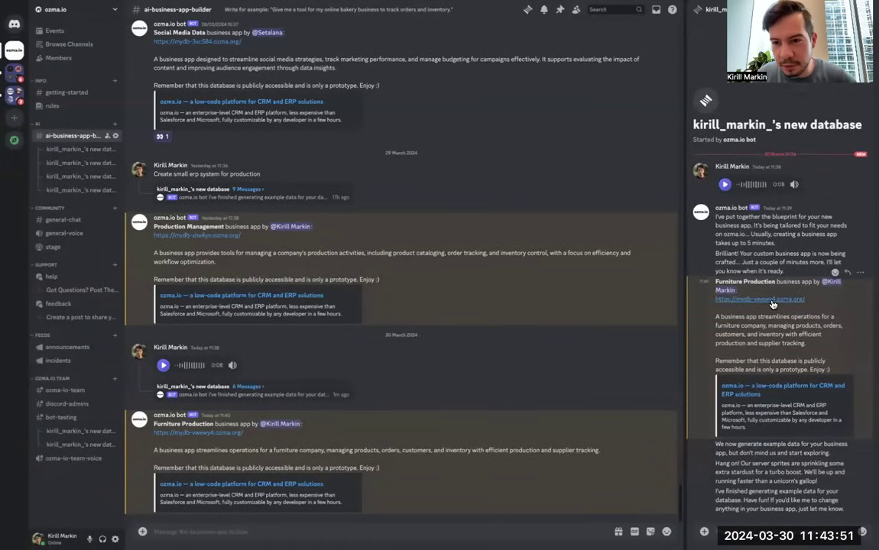
pyautogui.click(760, 298)
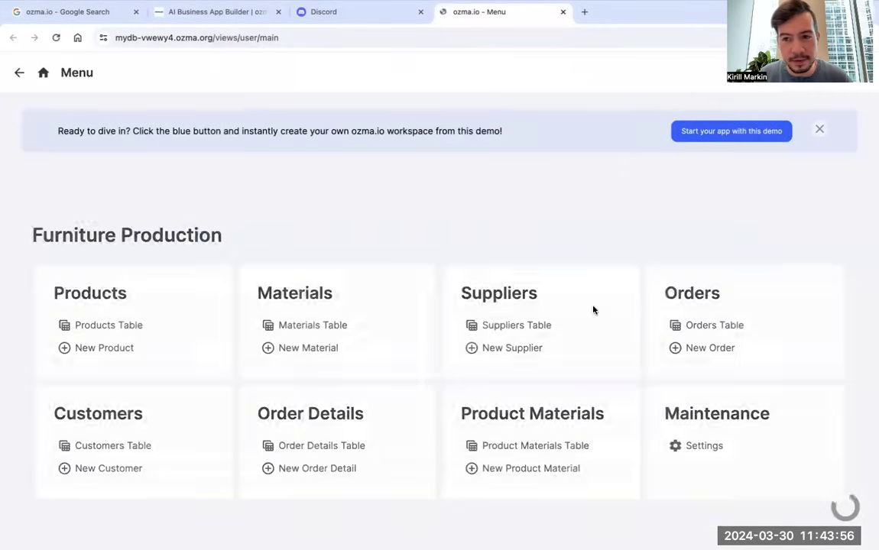
pyautogui.moveTo(205, 292)
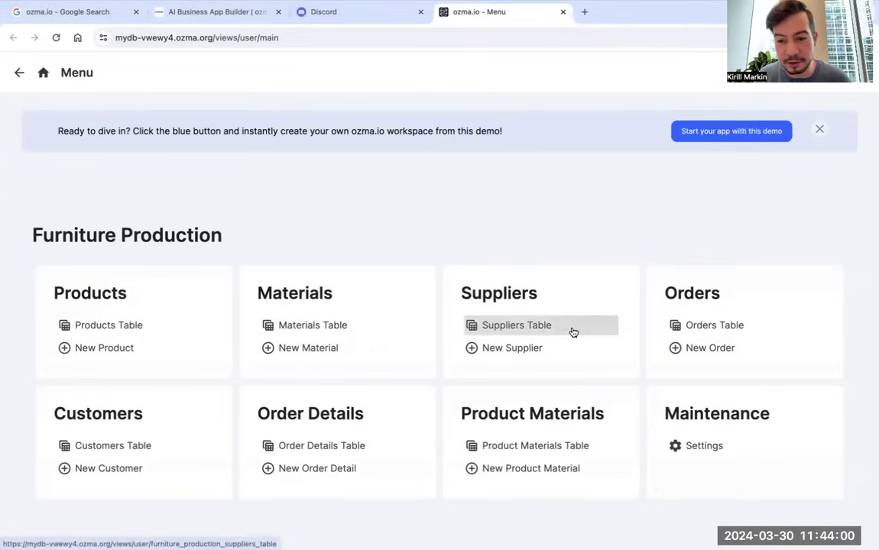
pyautogui.moveTo(138, 403)
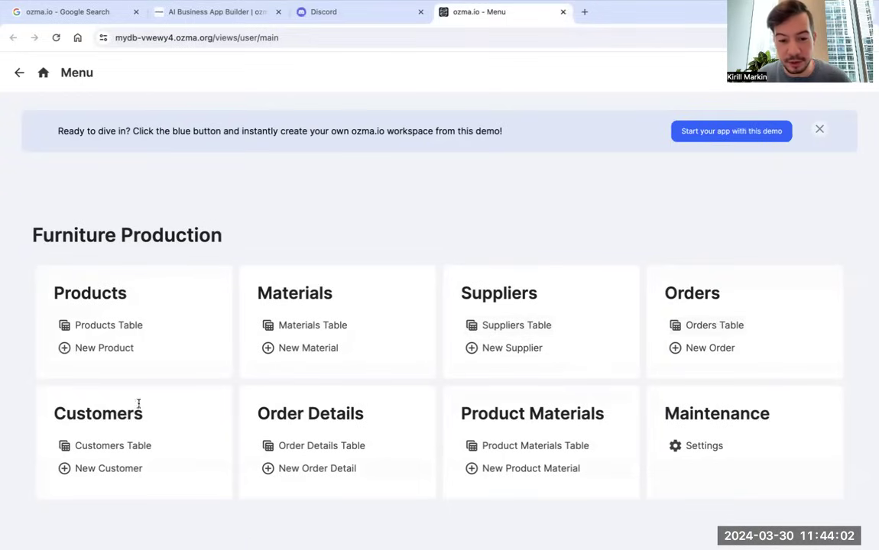
pyautogui.moveTo(308, 348)
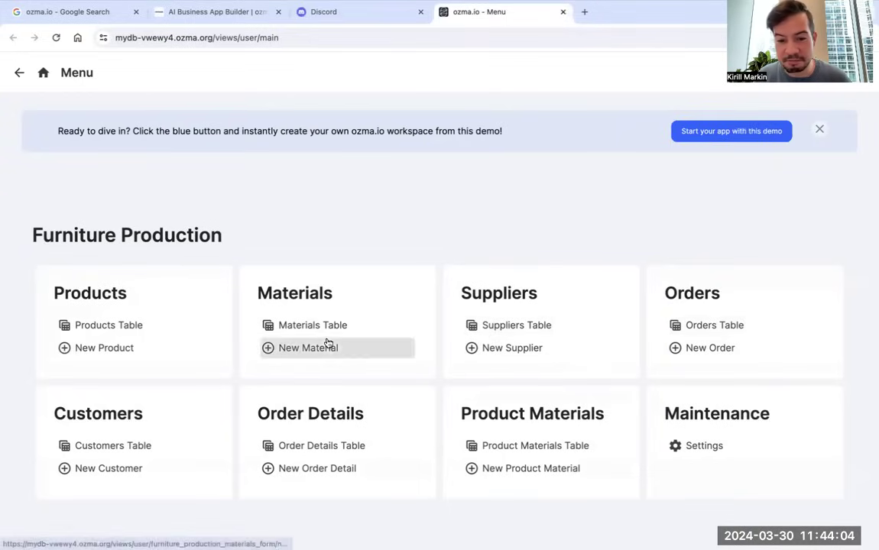
# Step: Open Products Table, then close the Elegant Chair record to see all products
pyautogui.click(107, 325)
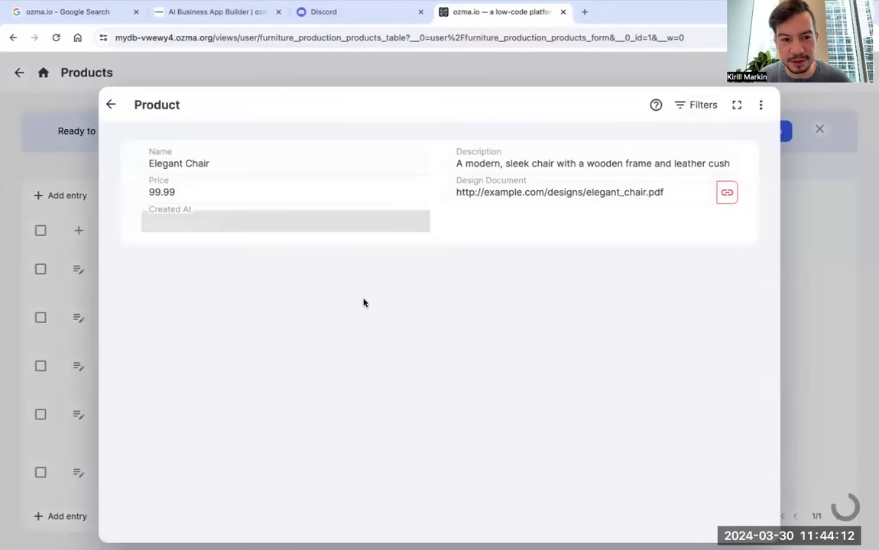
pyautogui.click(110, 105)
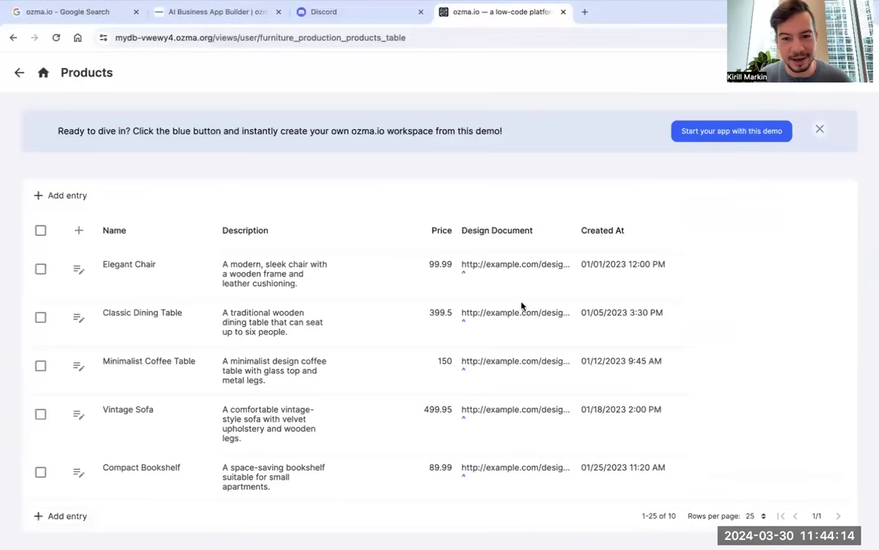
pyautogui.moveTo(460, 341)
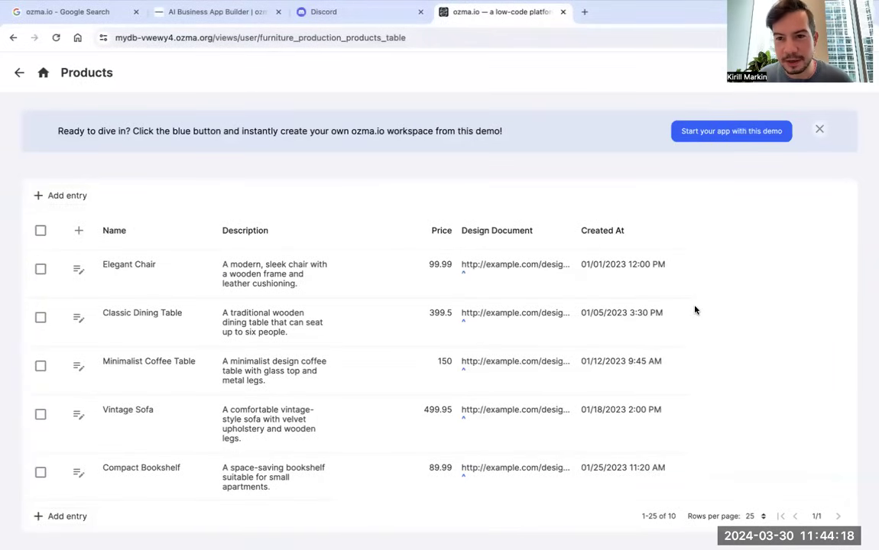
pyautogui.moveTo(667, 254)
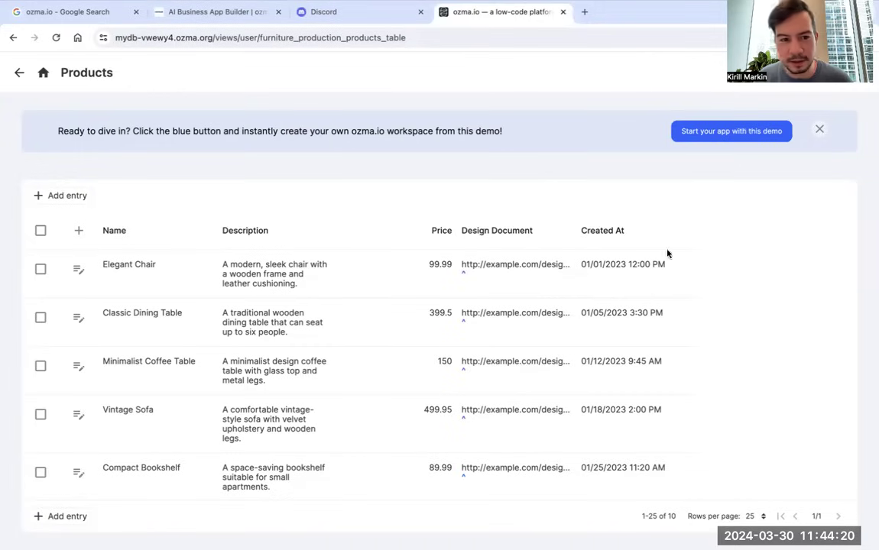
pyautogui.moveTo(733, 245)
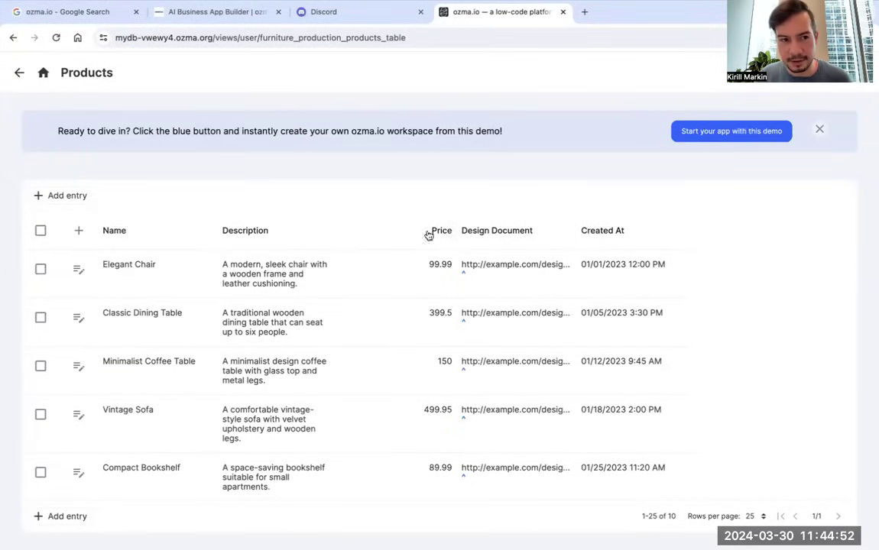
# Step: Return to the Menu page listing Products, Materials, Suppliers and Orders
pyautogui.click(42, 72)
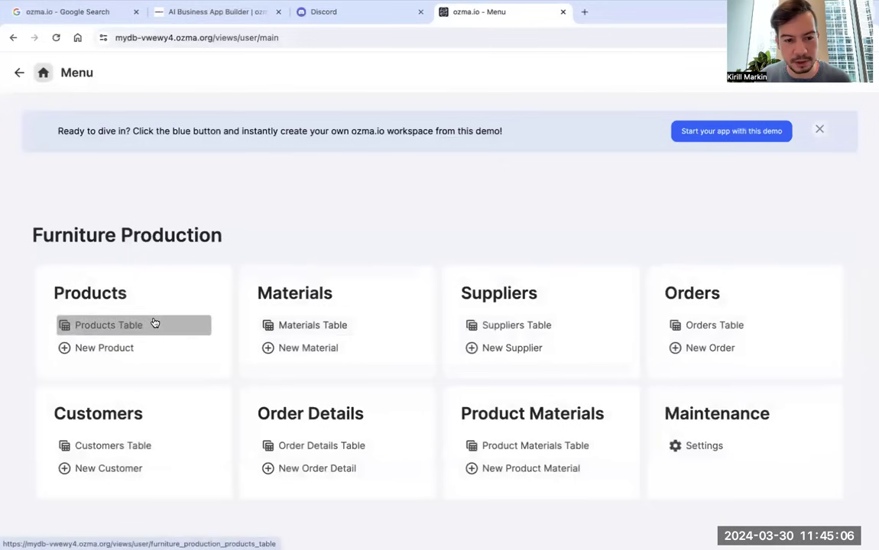
pyautogui.click(108, 324)
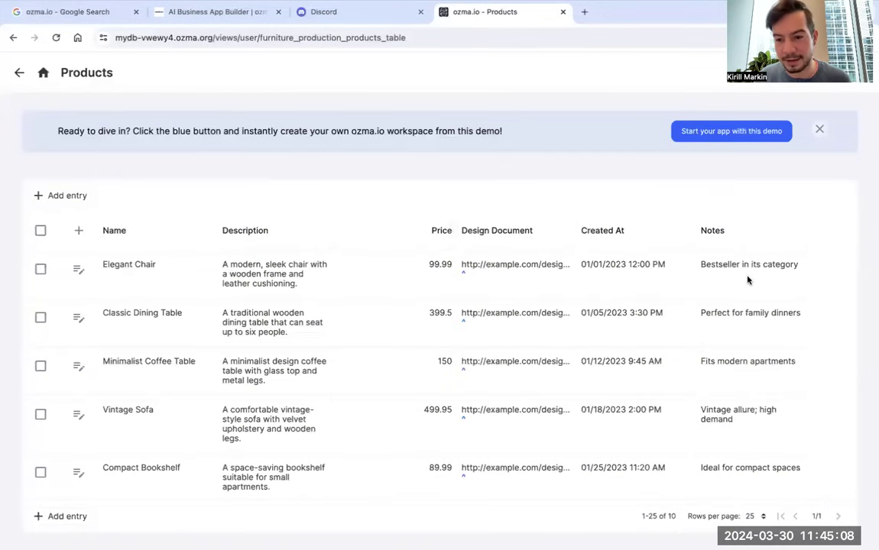
pyautogui.click(360, 12)
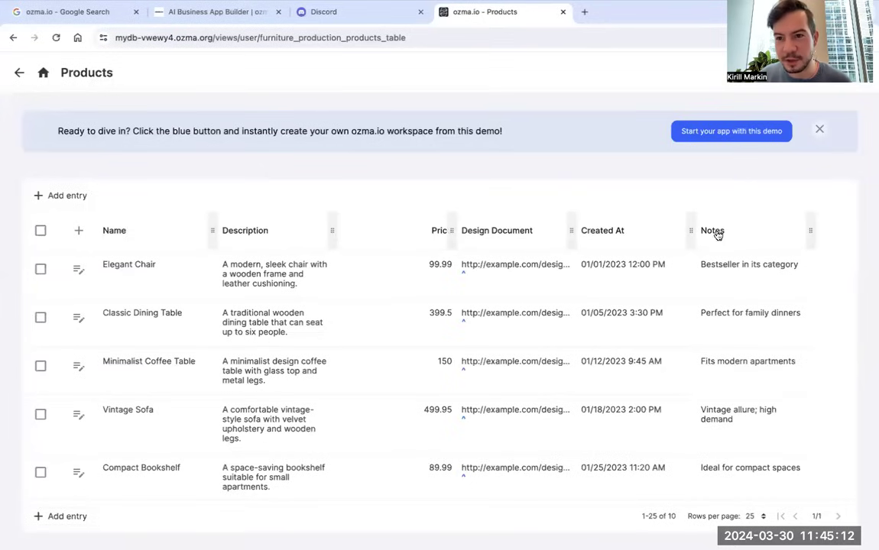
pyautogui.moveTo(751, 309)
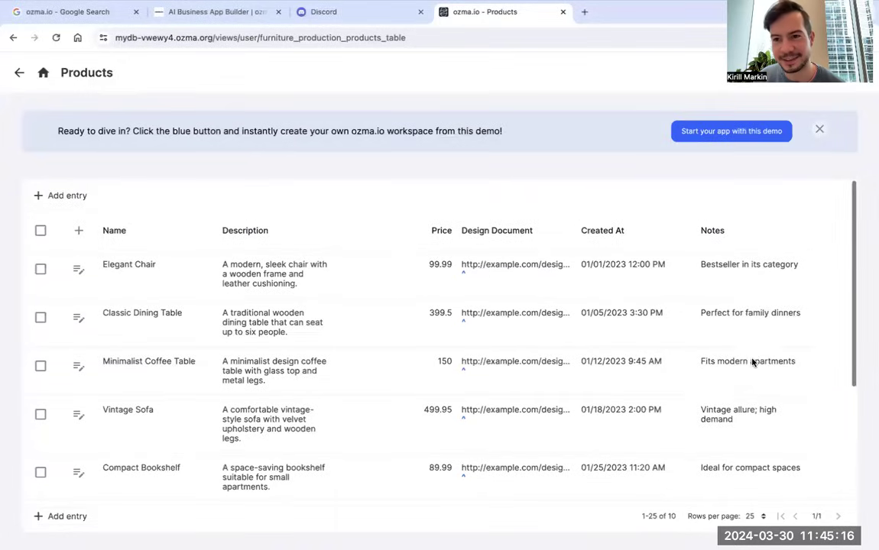
pyautogui.moveTo(731, 131)
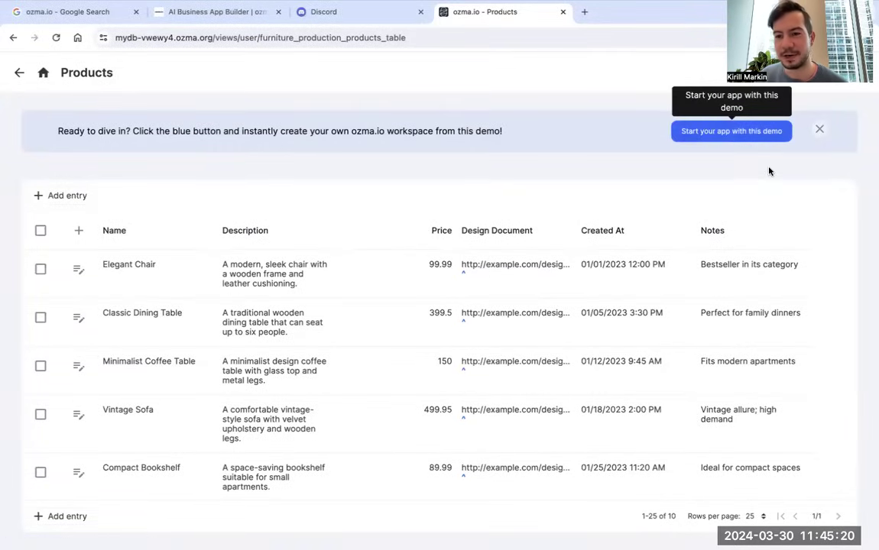
pyautogui.moveTo(384, 359)
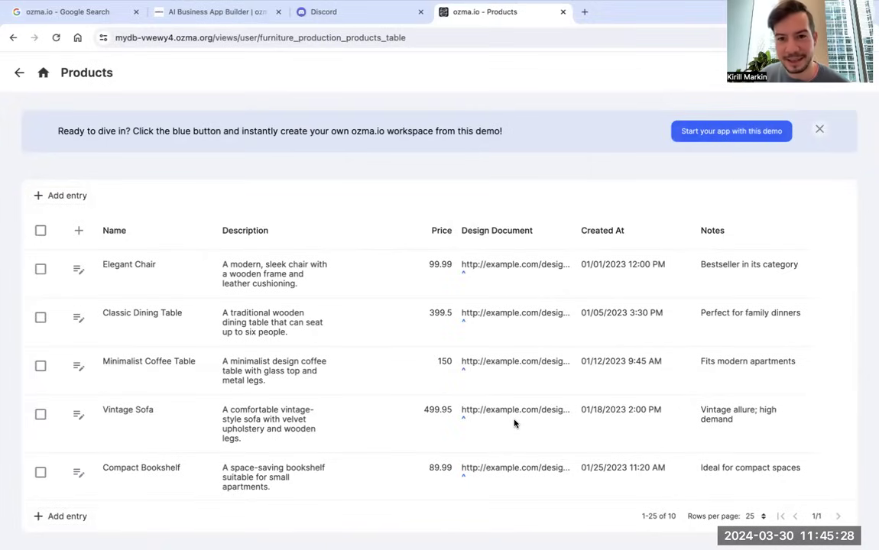
pyautogui.click(360, 12)
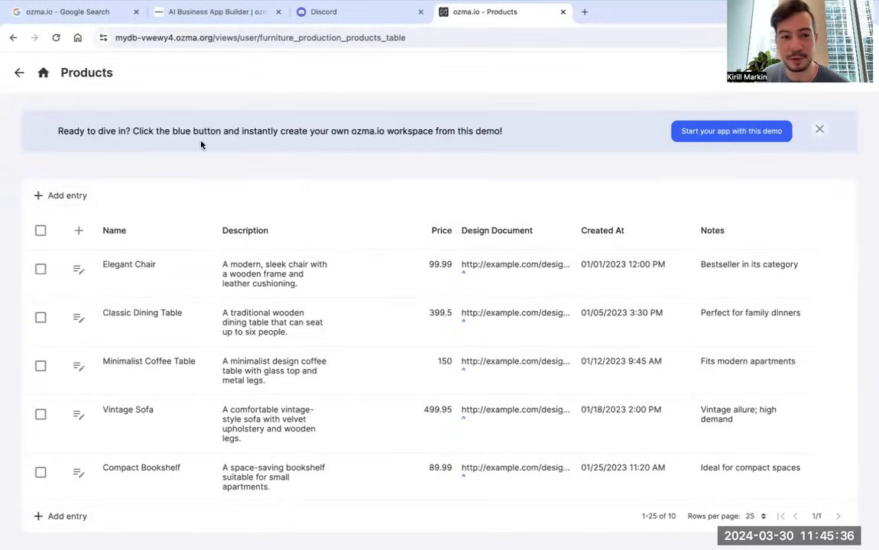
pyautogui.click(43, 72)
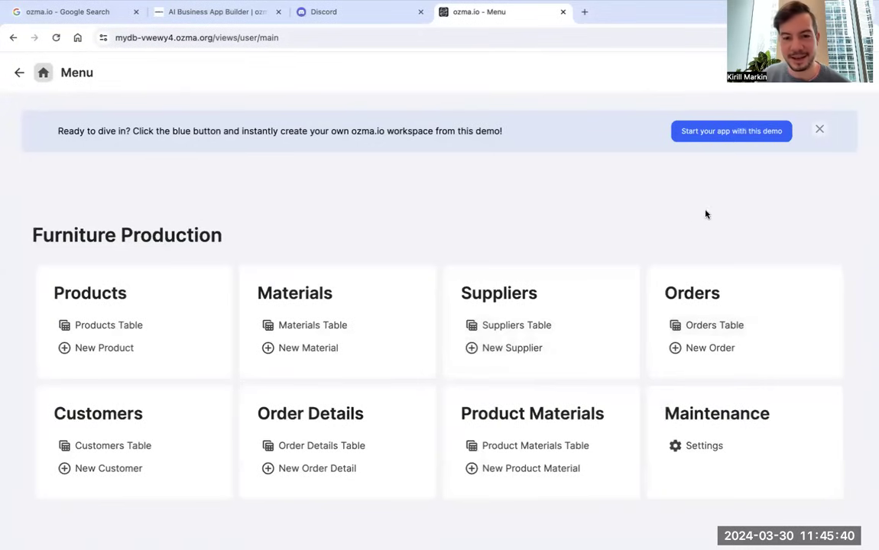
pyautogui.moveTo(681, 226)
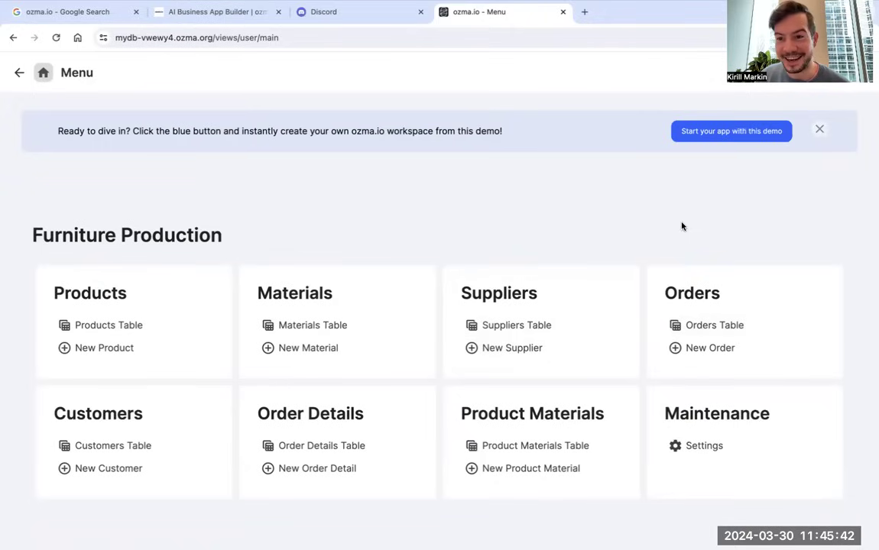
pyautogui.moveTo(588, 242)
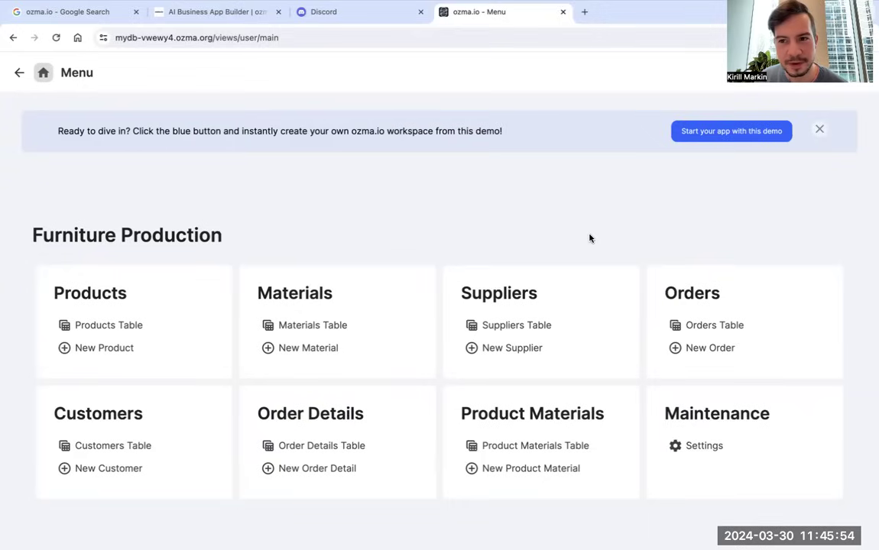
pyautogui.moveTo(797, 483)
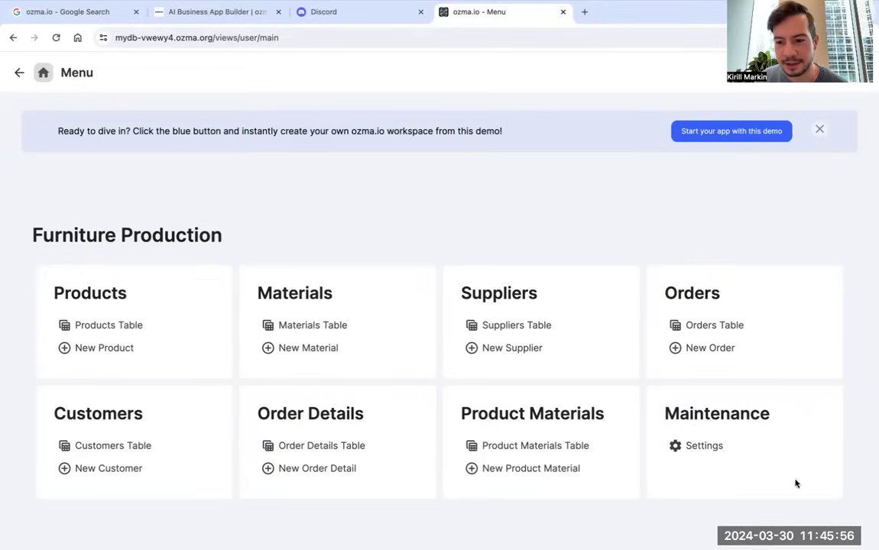
pyautogui.moveTo(831, 511)
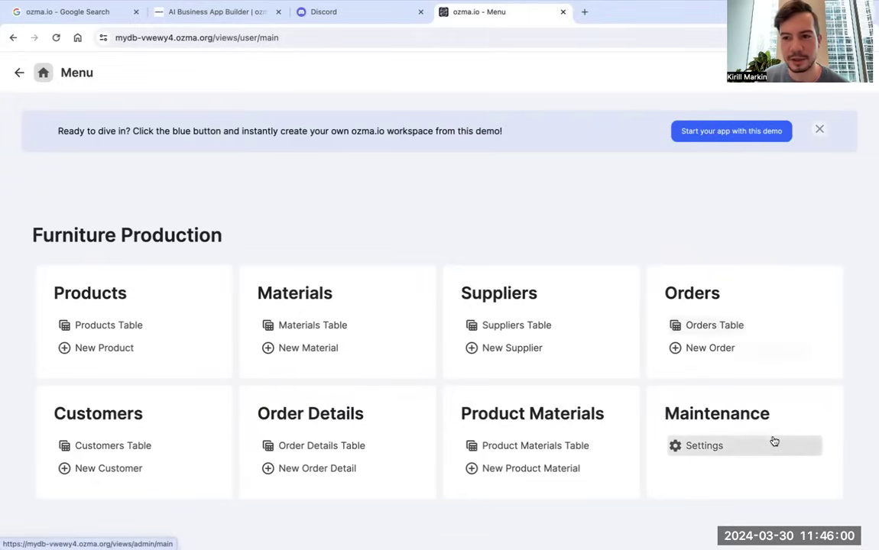
pyautogui.click(323, 11)
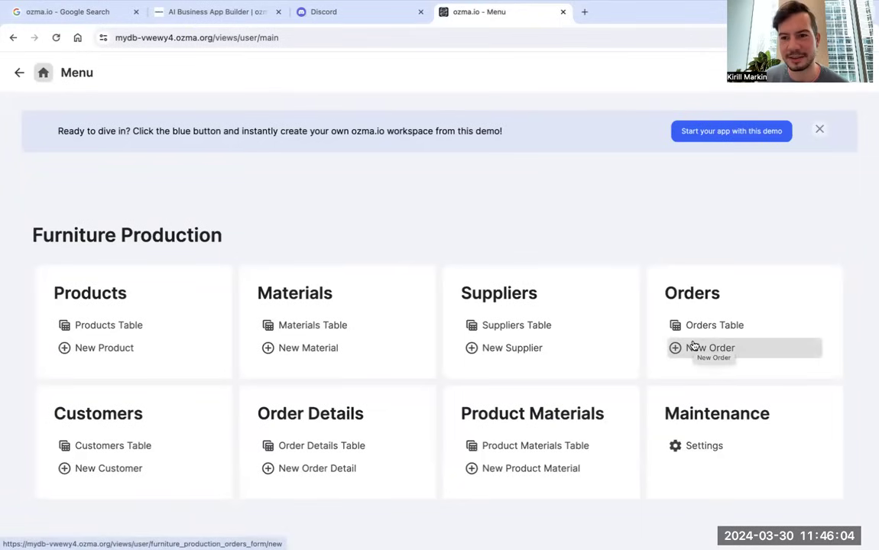
pyautogui.moveTo(700, 234)
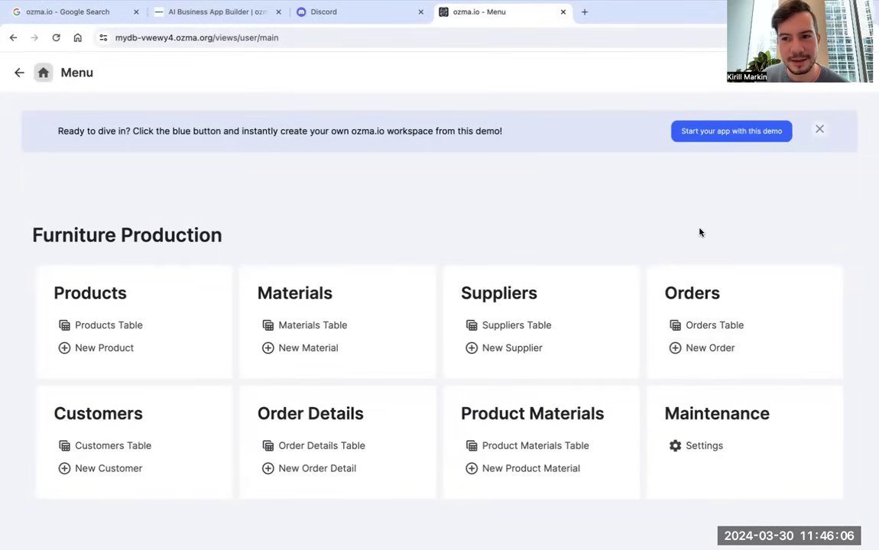
pyautogui.moveTo(673, 242)
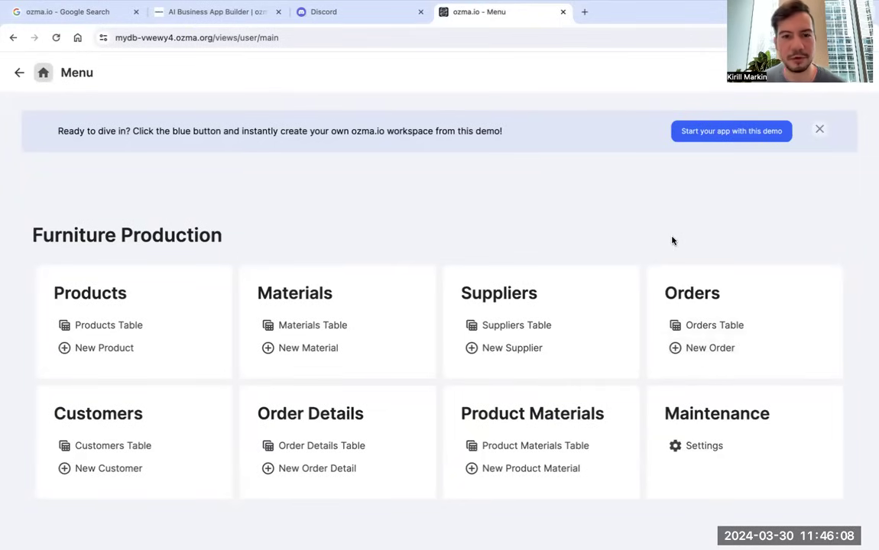